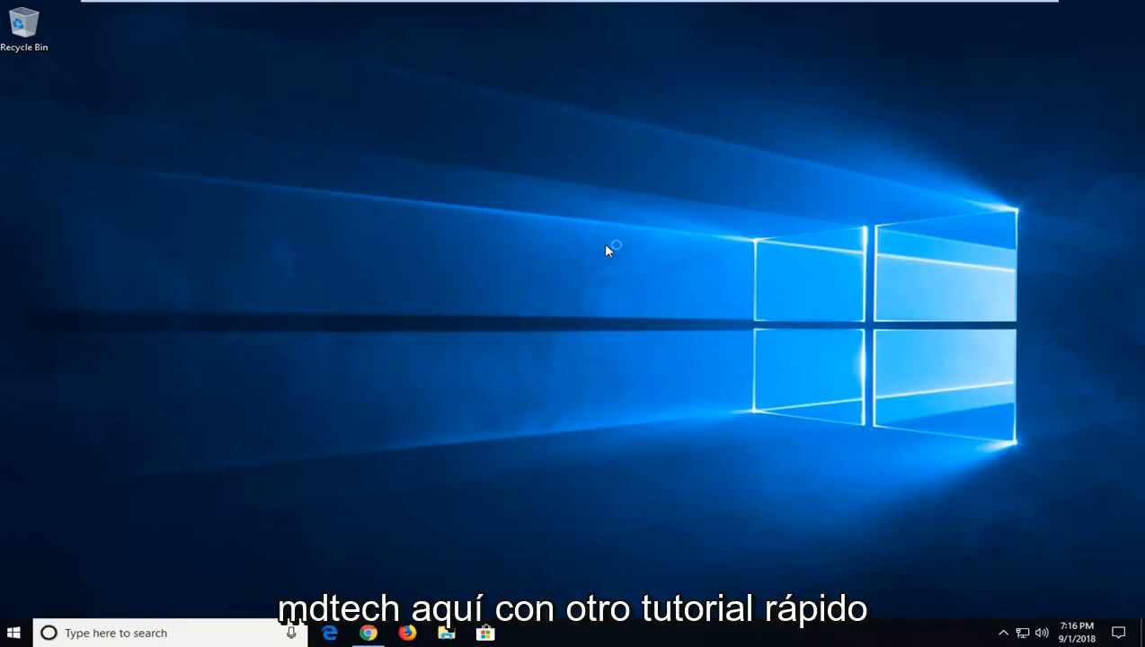
mouse_move(599, 253)
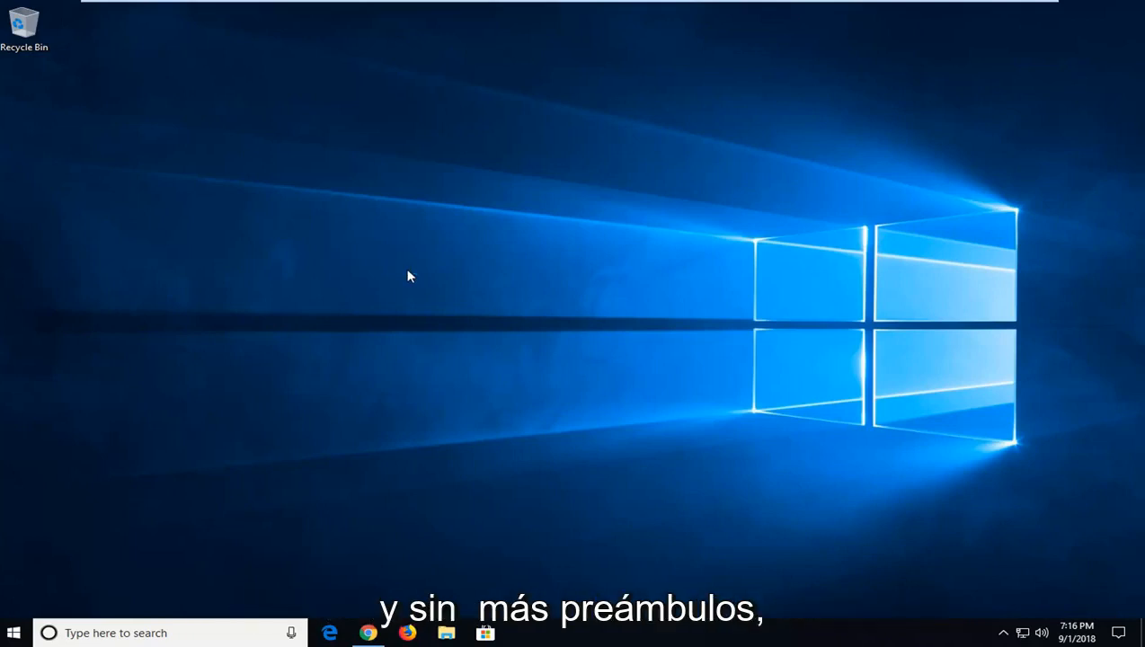
mouse_move(400, 336)
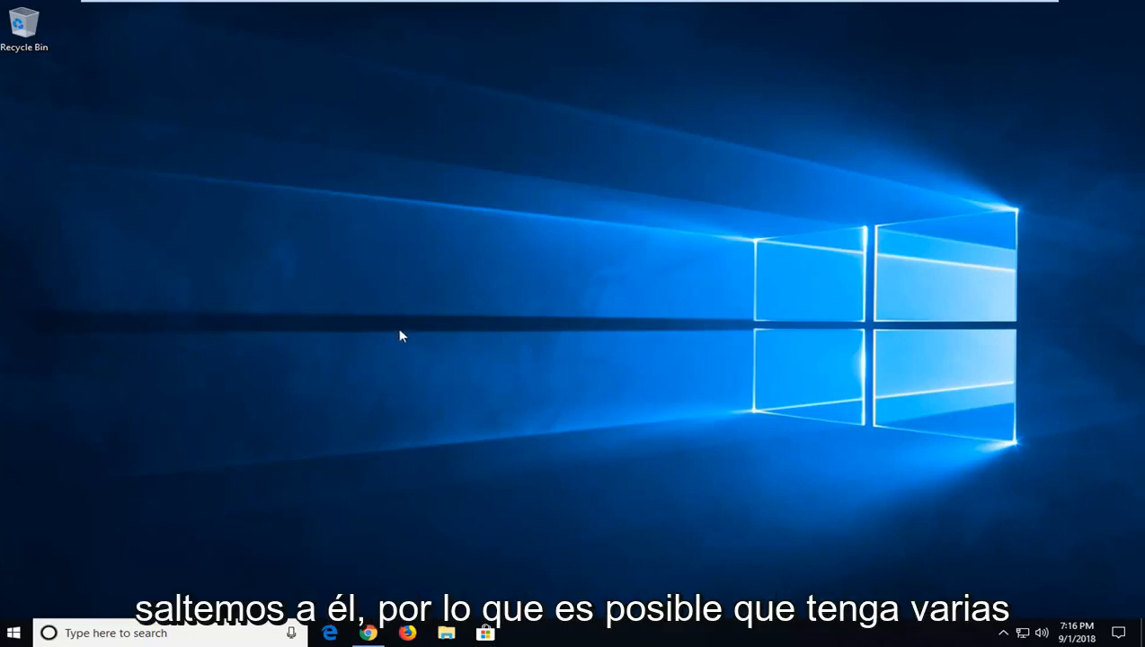
mouse_move(1007, 277)
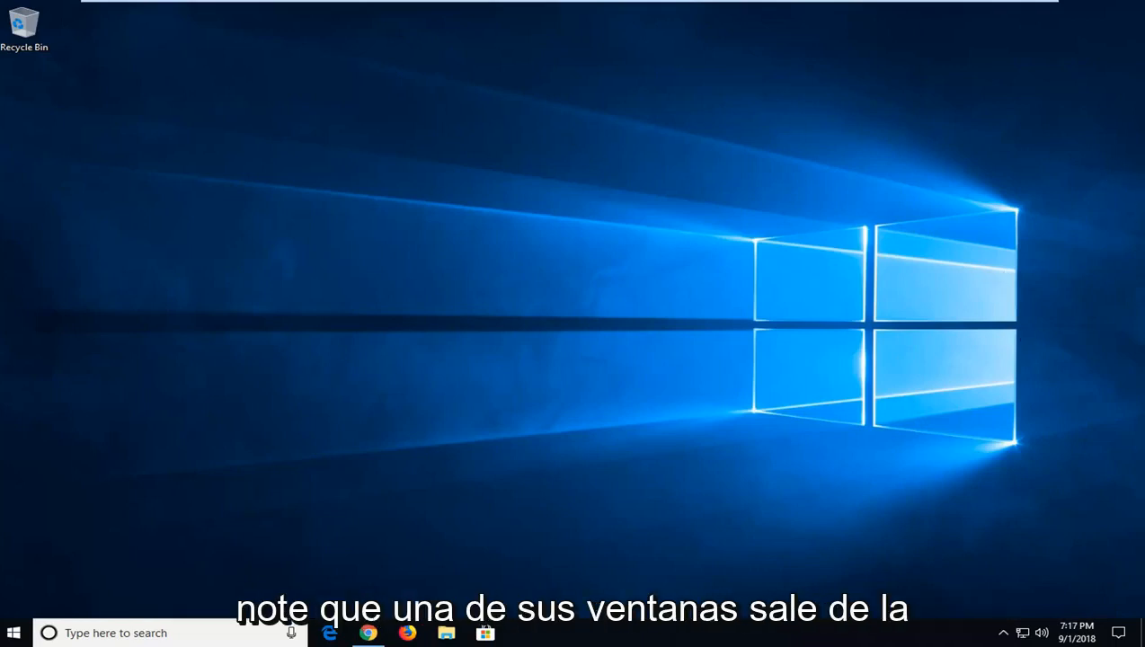
mouse_move(677, 173)
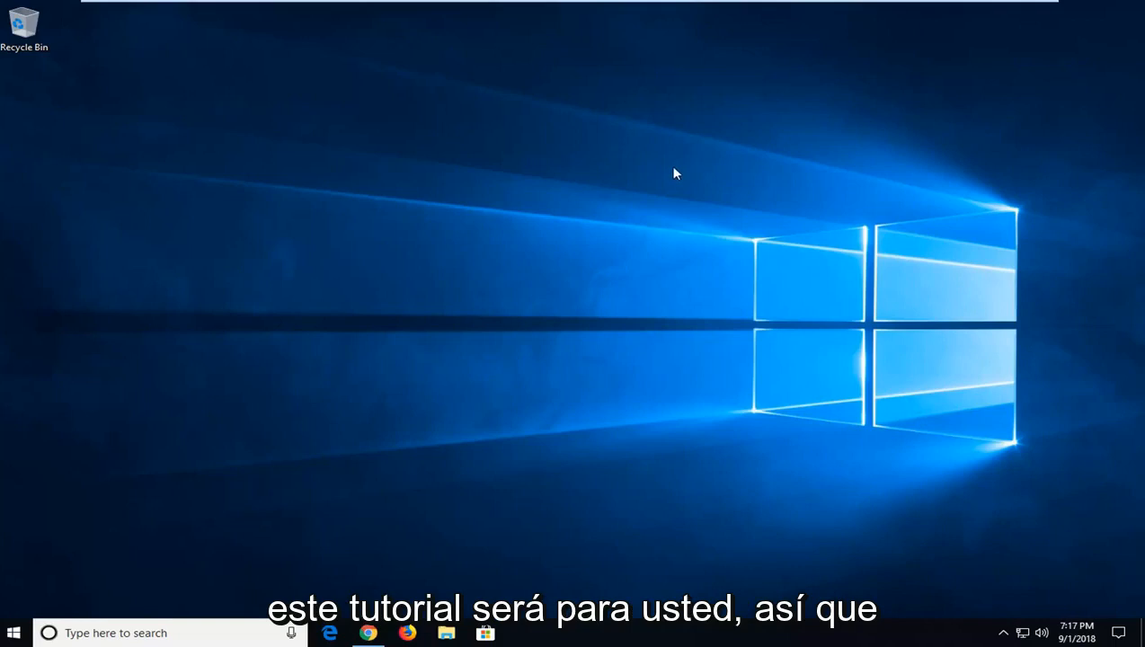
mouse_move(607, 193)
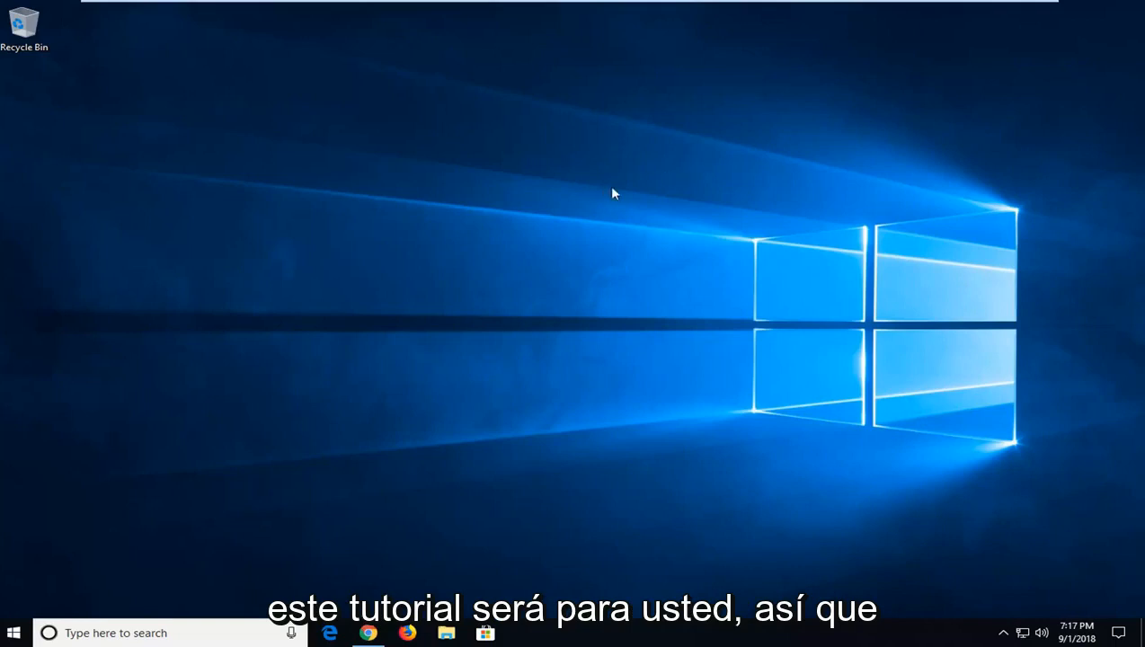
mouse_move(395, 503)
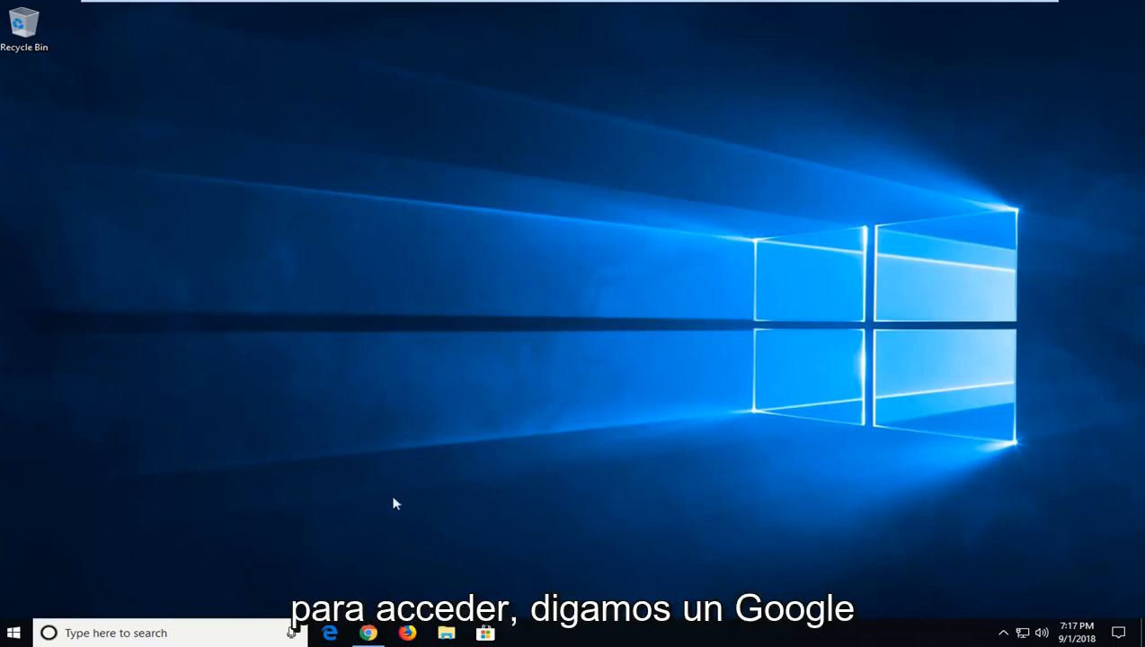
Launch Task Manager from the taskbar menu and select Windows Explorer under Apps.
left_click(367, 633)
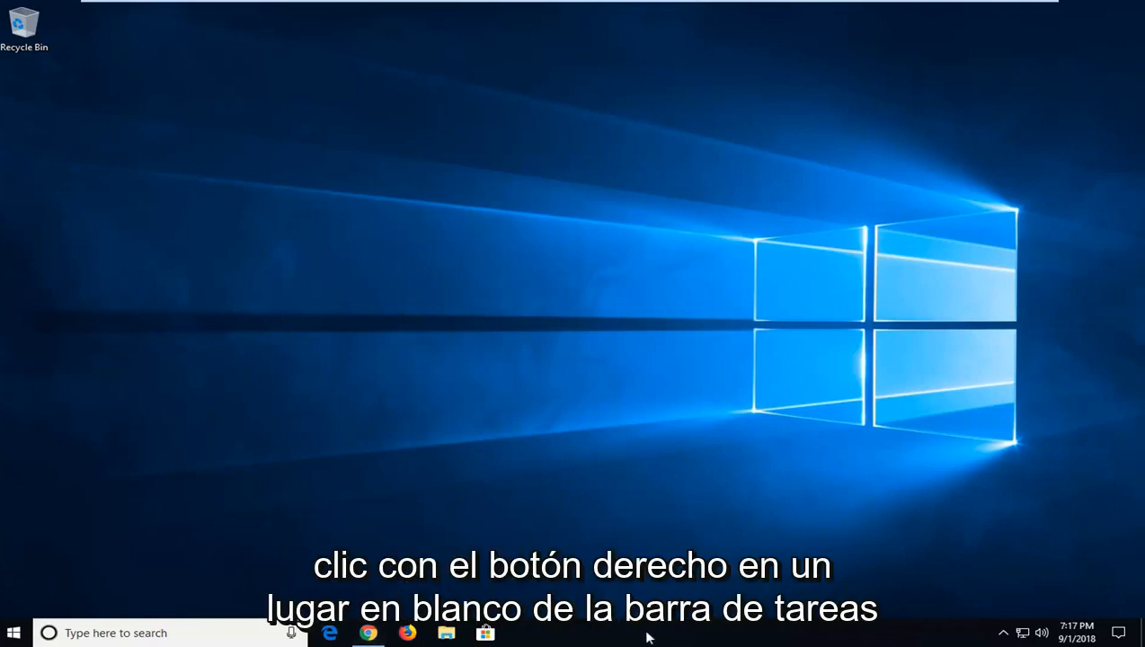
right_click(647, 619)
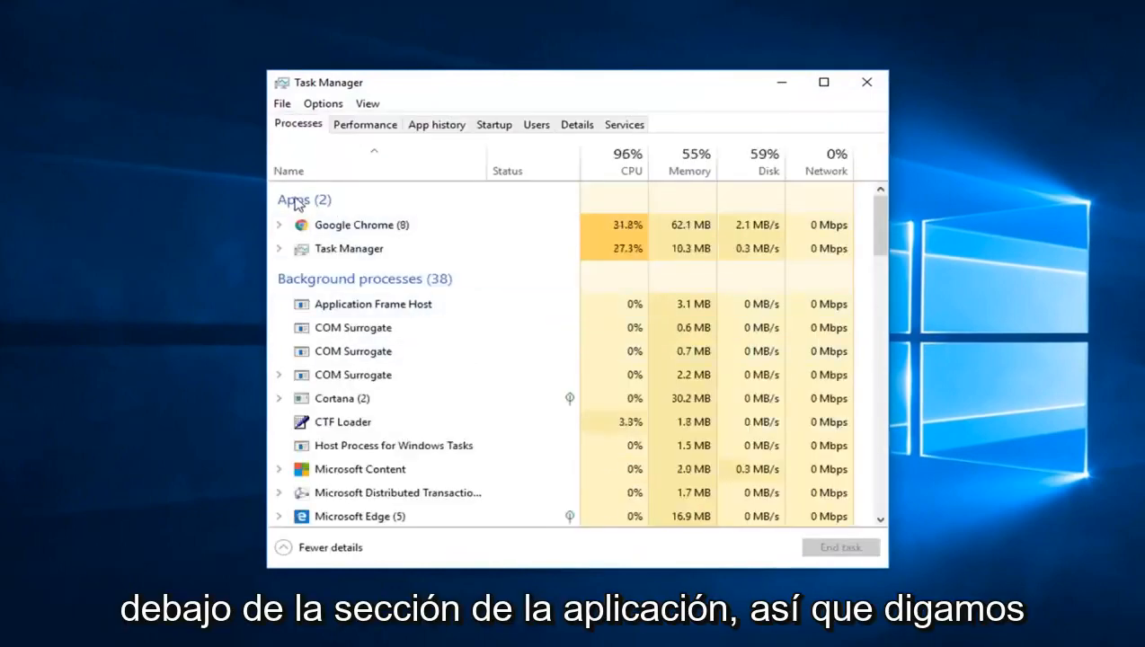
left_click(280, 248)
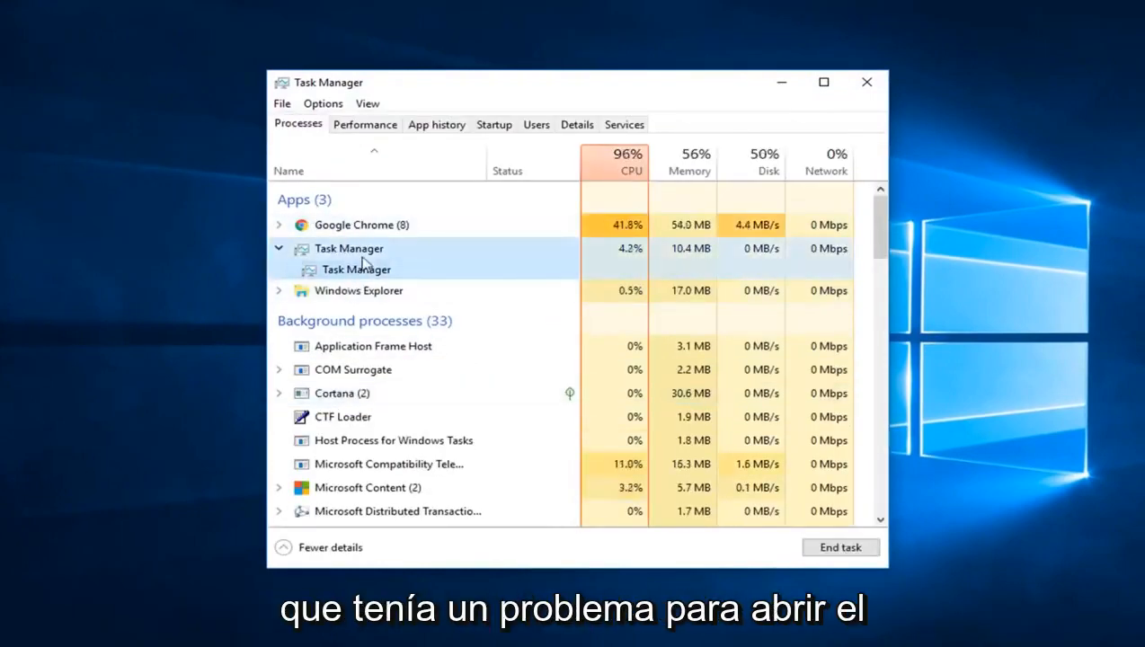
left_click(357, 290)
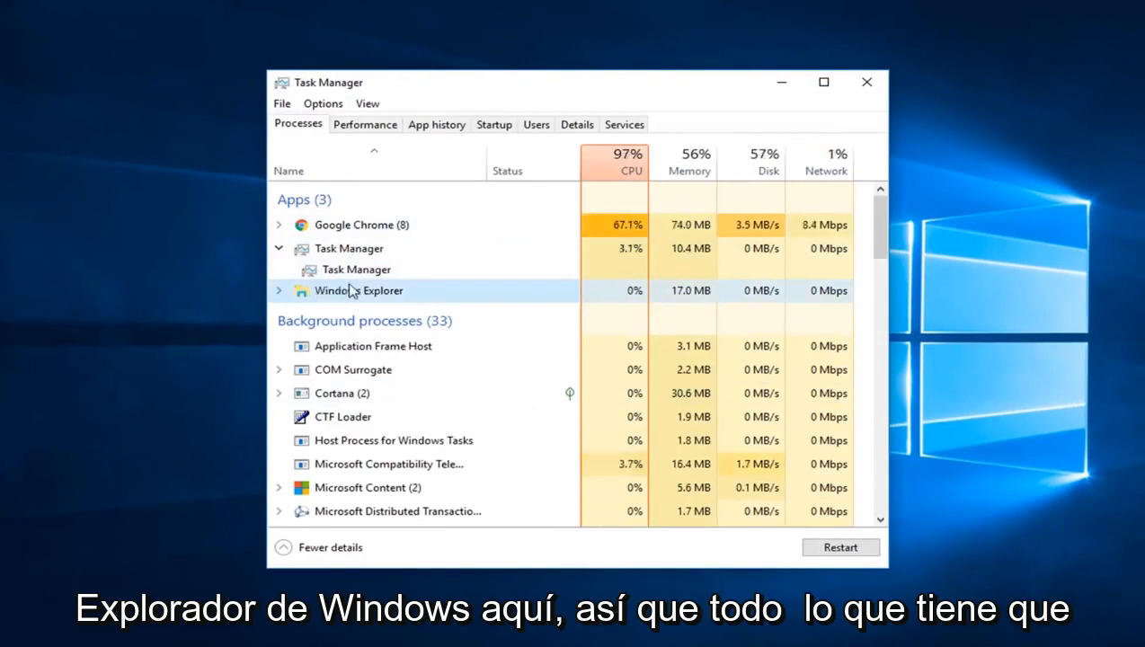
mouse_move(281, 296)
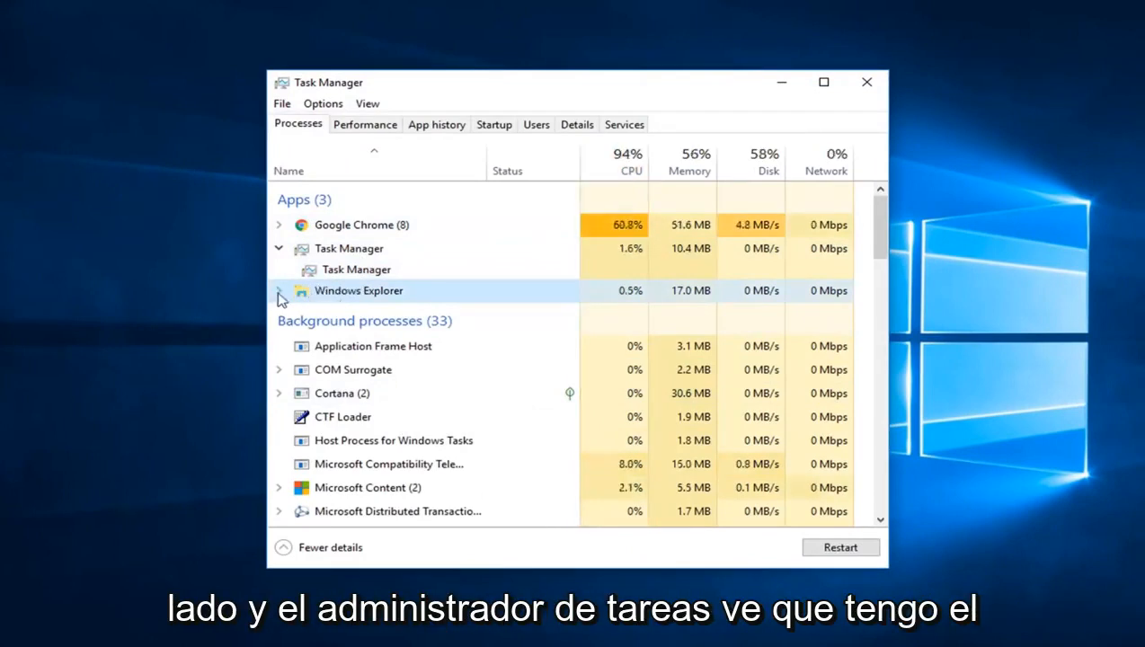
Expand Windows Explorer and use Switch to on its File Explorer window.
left_click(279, 291)
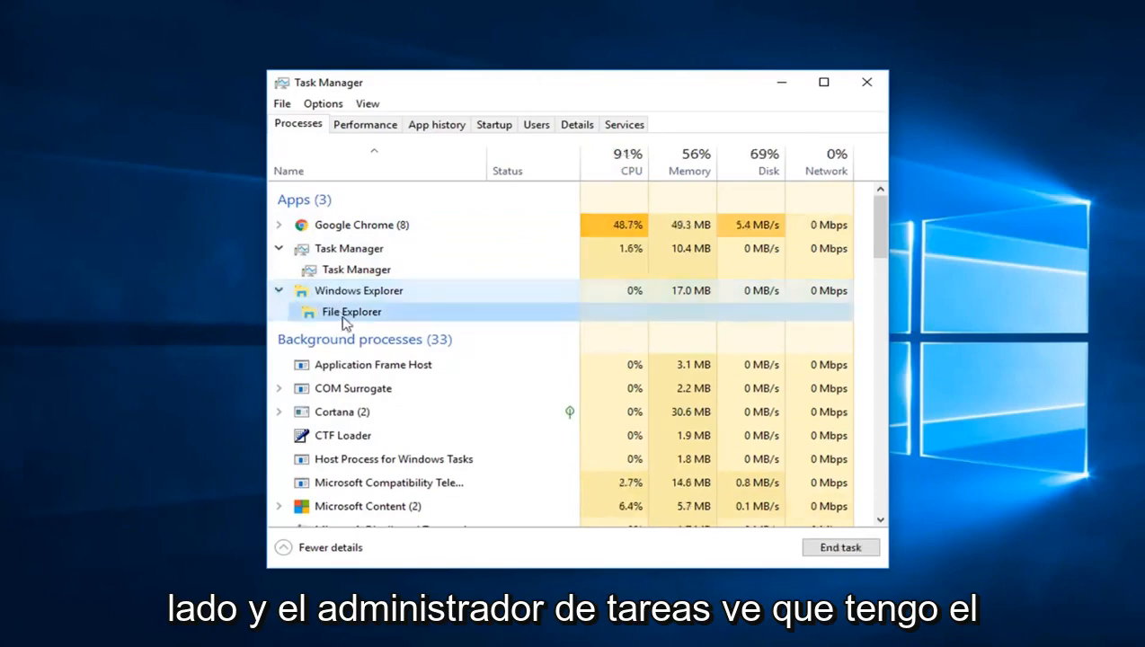
right_click(344, 317)
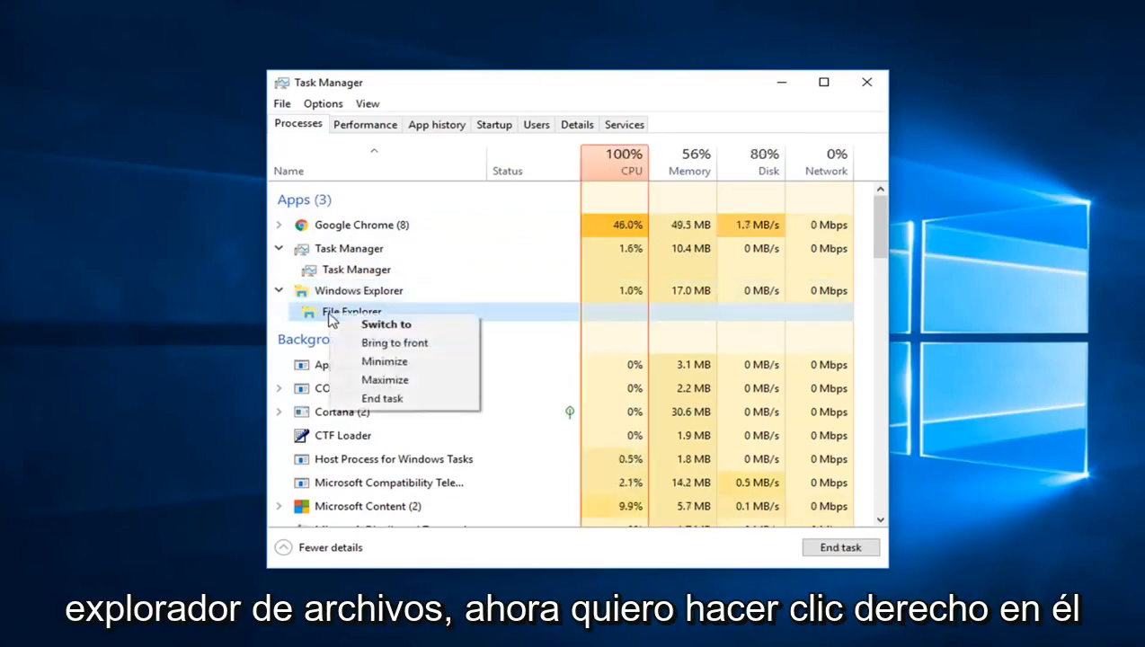
left_click(385, 324)
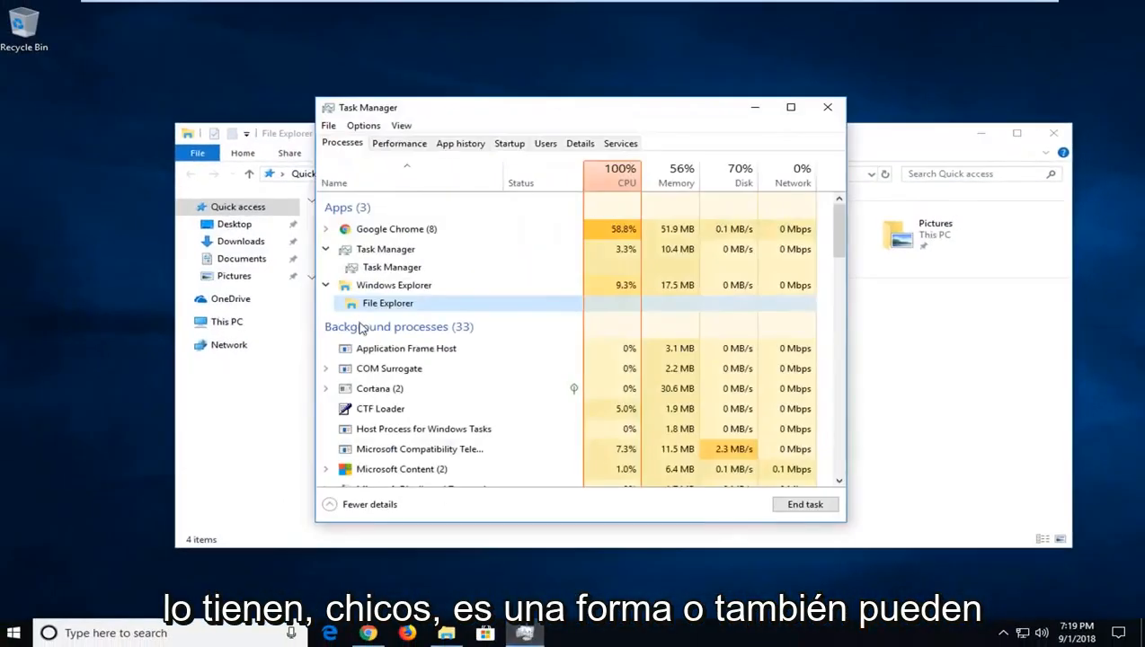
Maximize the File Explorer window from its Task Manager context menu.
right_click(387, 303)
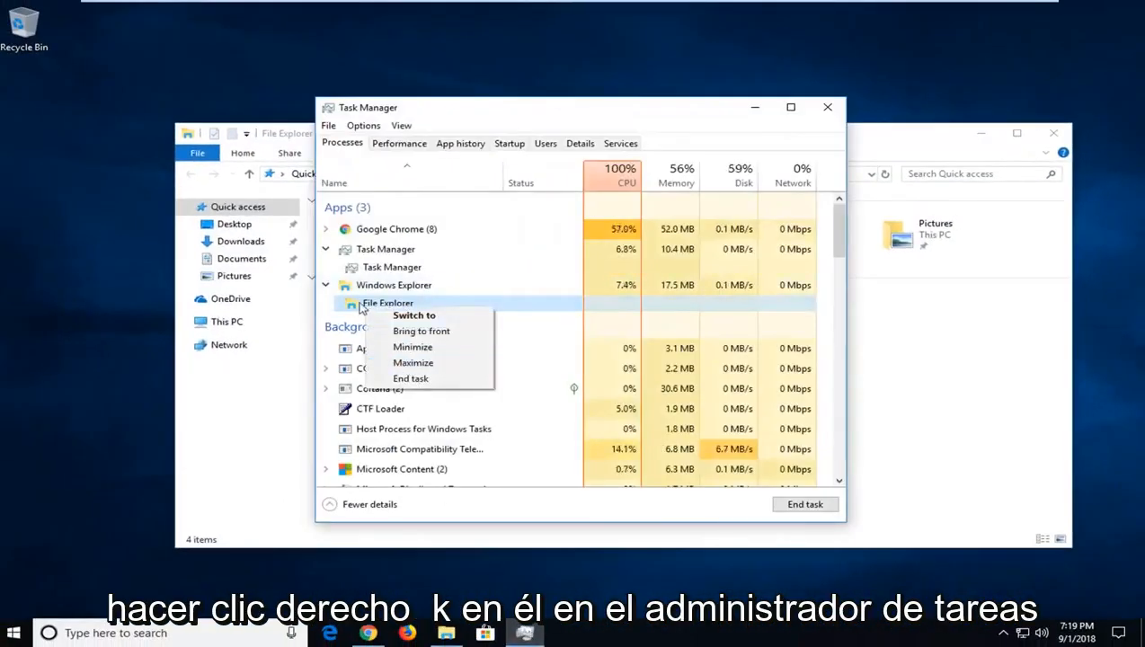
left_click(414, 315)
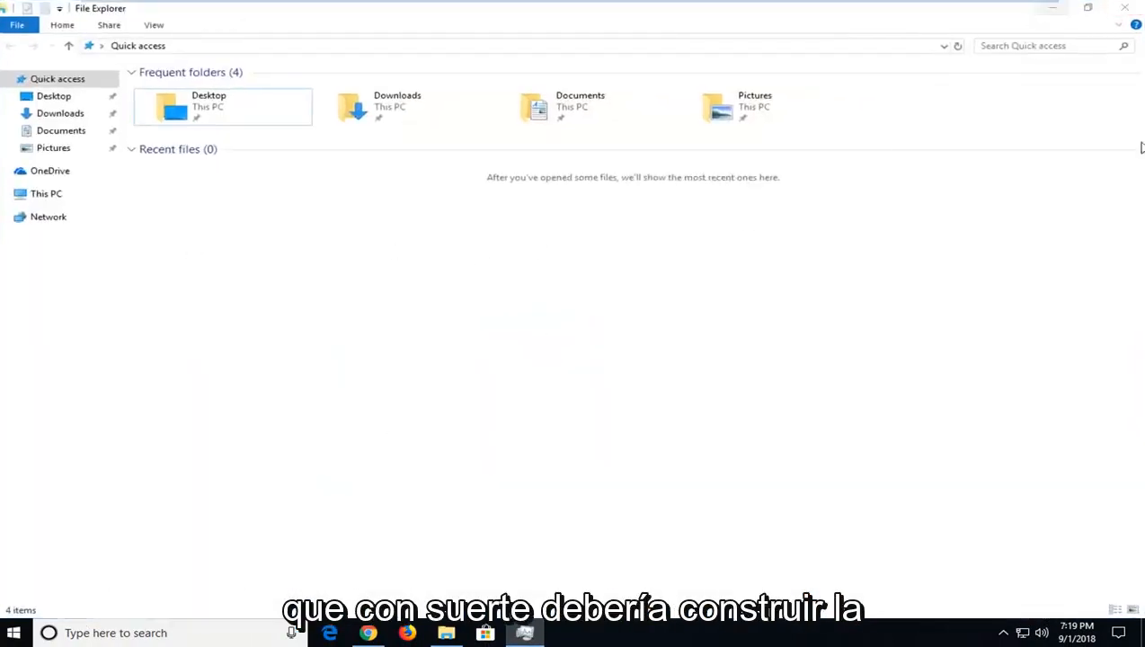
mouse_move(1126, 8)
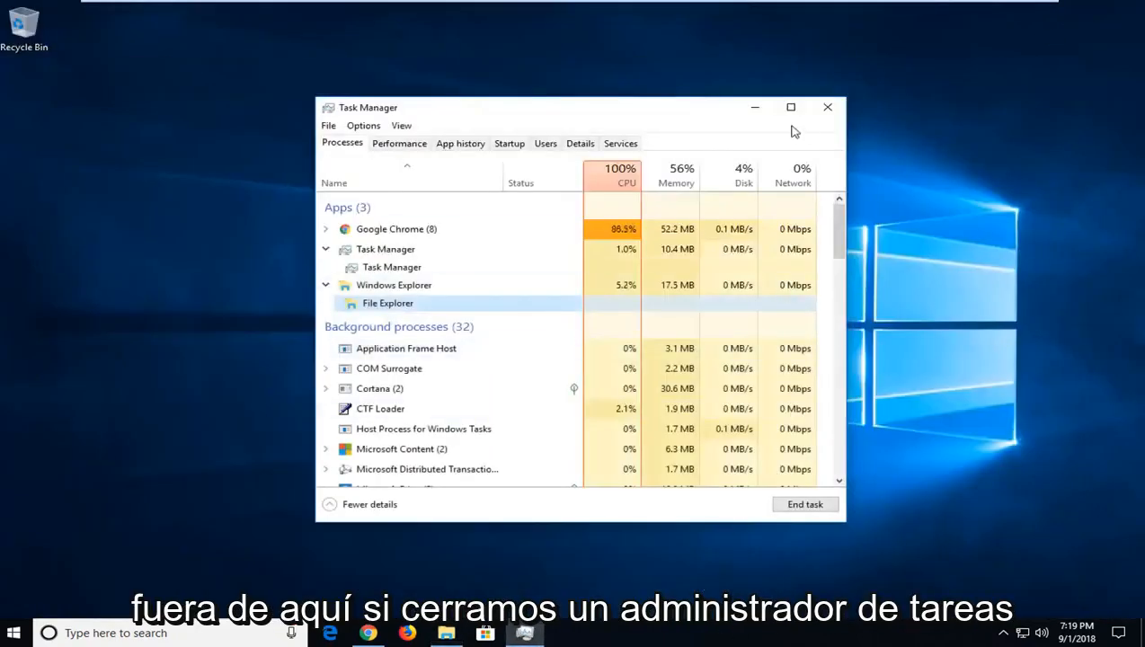
Close Task Manager and show the taskbar menu with Cascade windows.
left_click(828, 107)
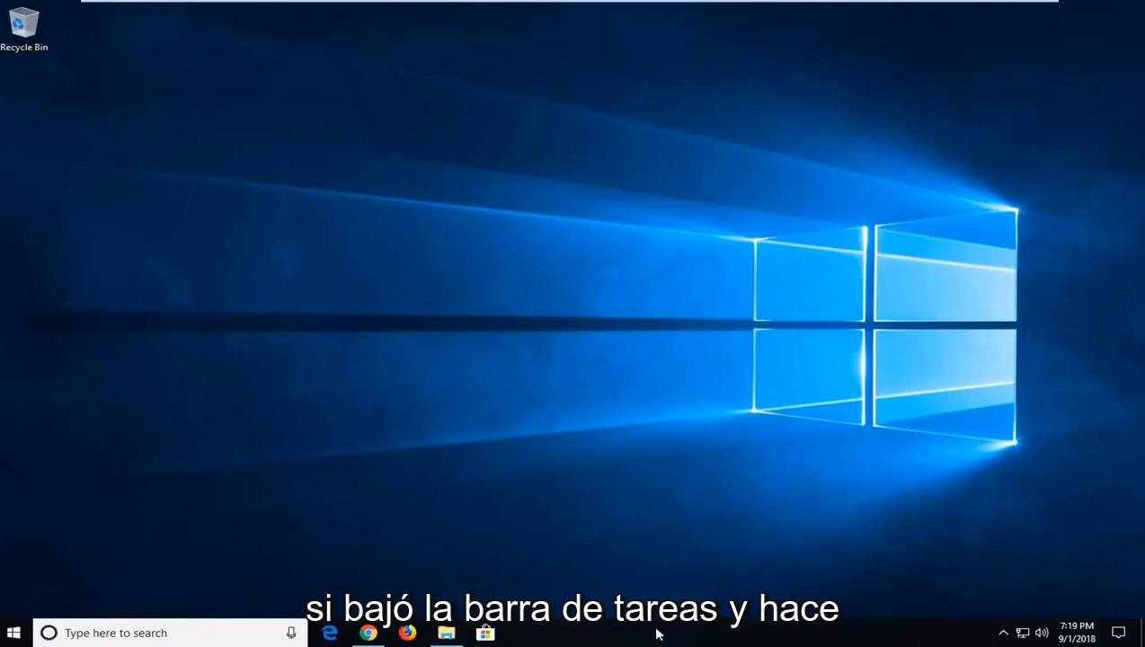
right_click(660, 631)
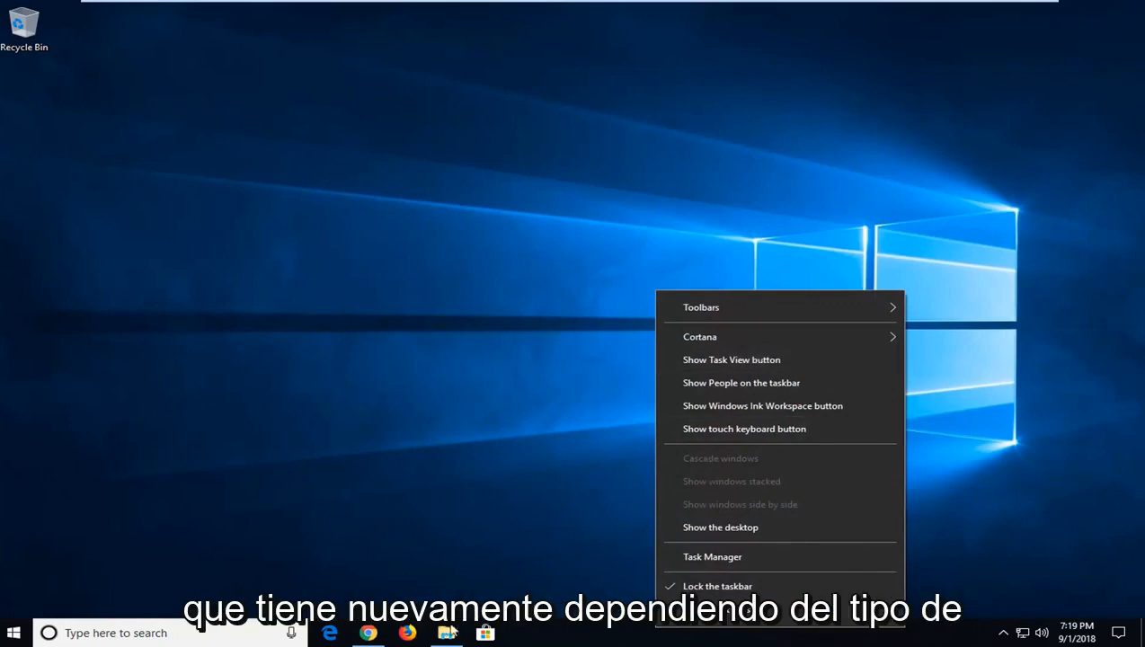
mouse_move(721, 462)
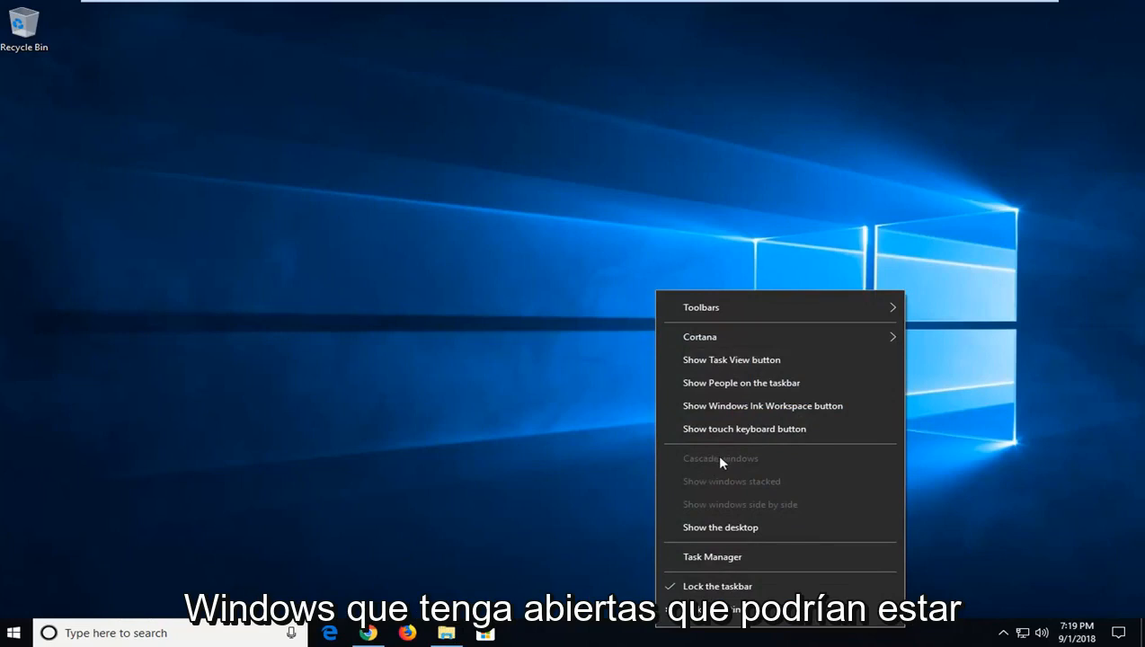
mouse_move(749, 467)
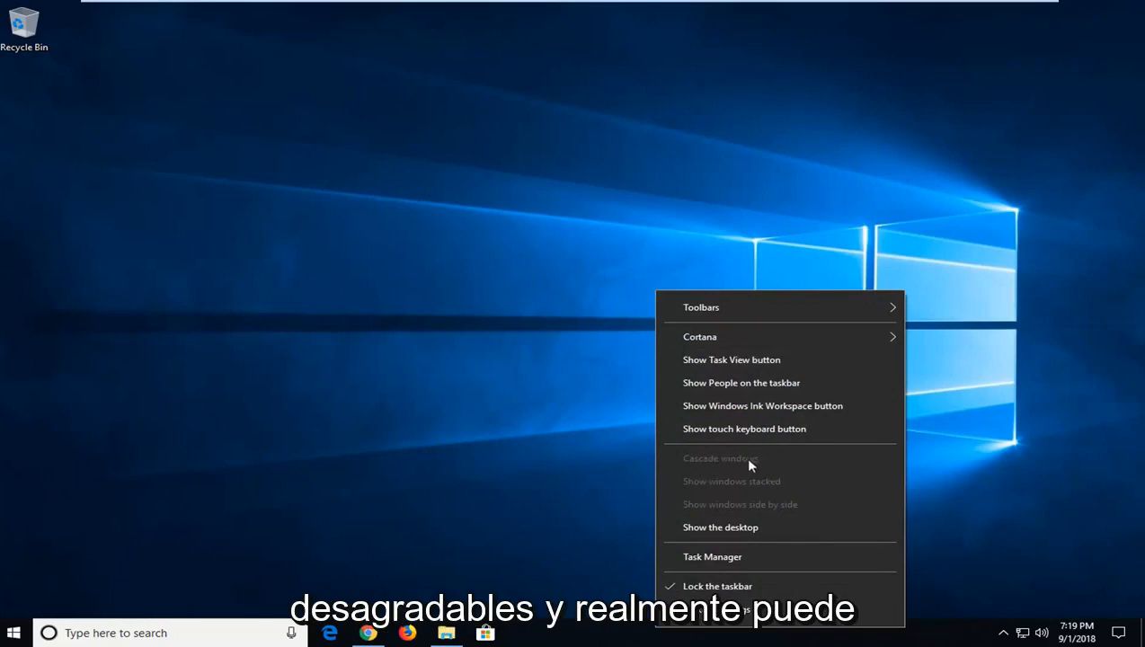